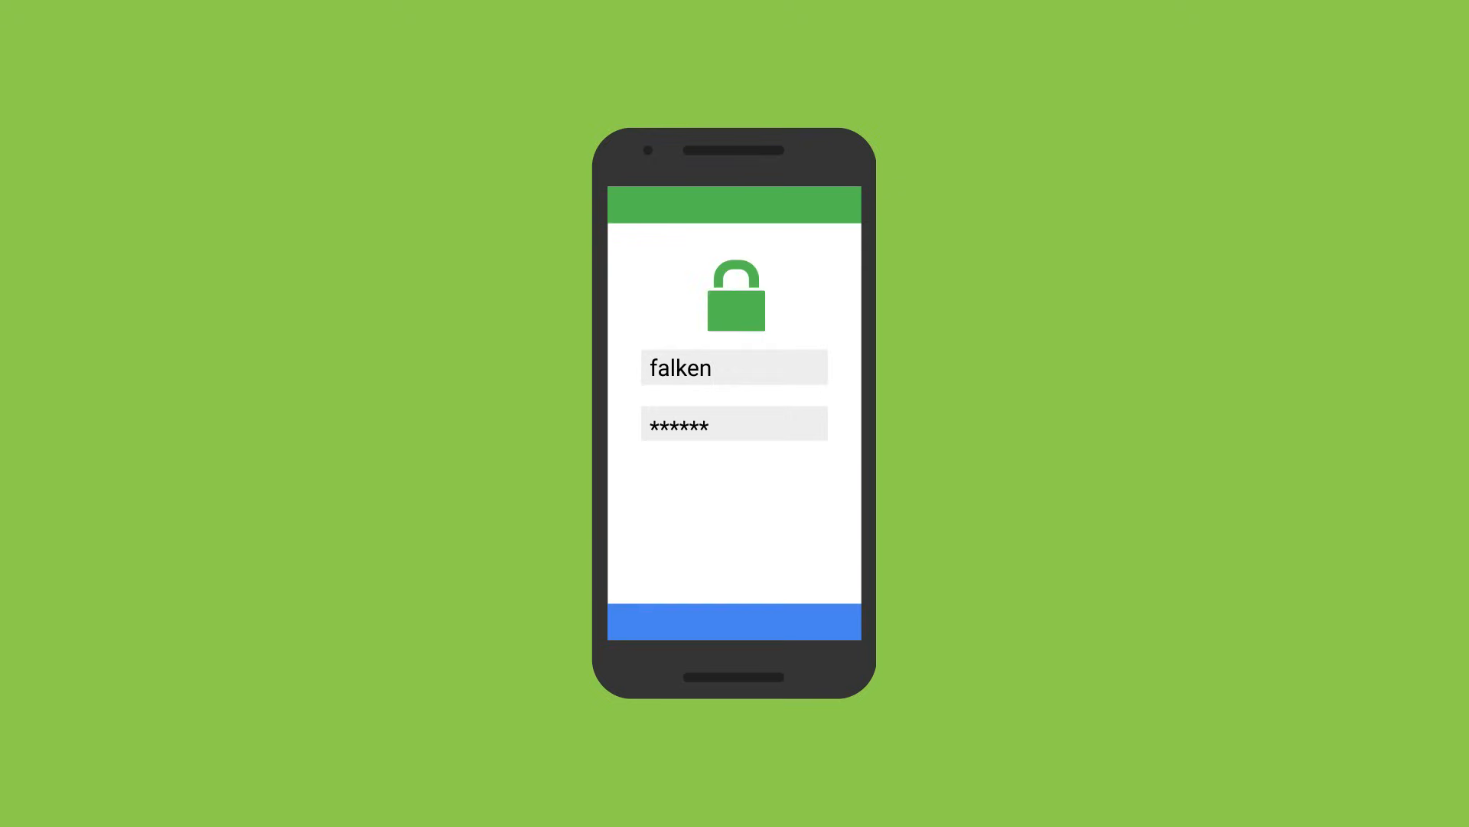
{"action": "left_click", "coordinate": [734, 621]}
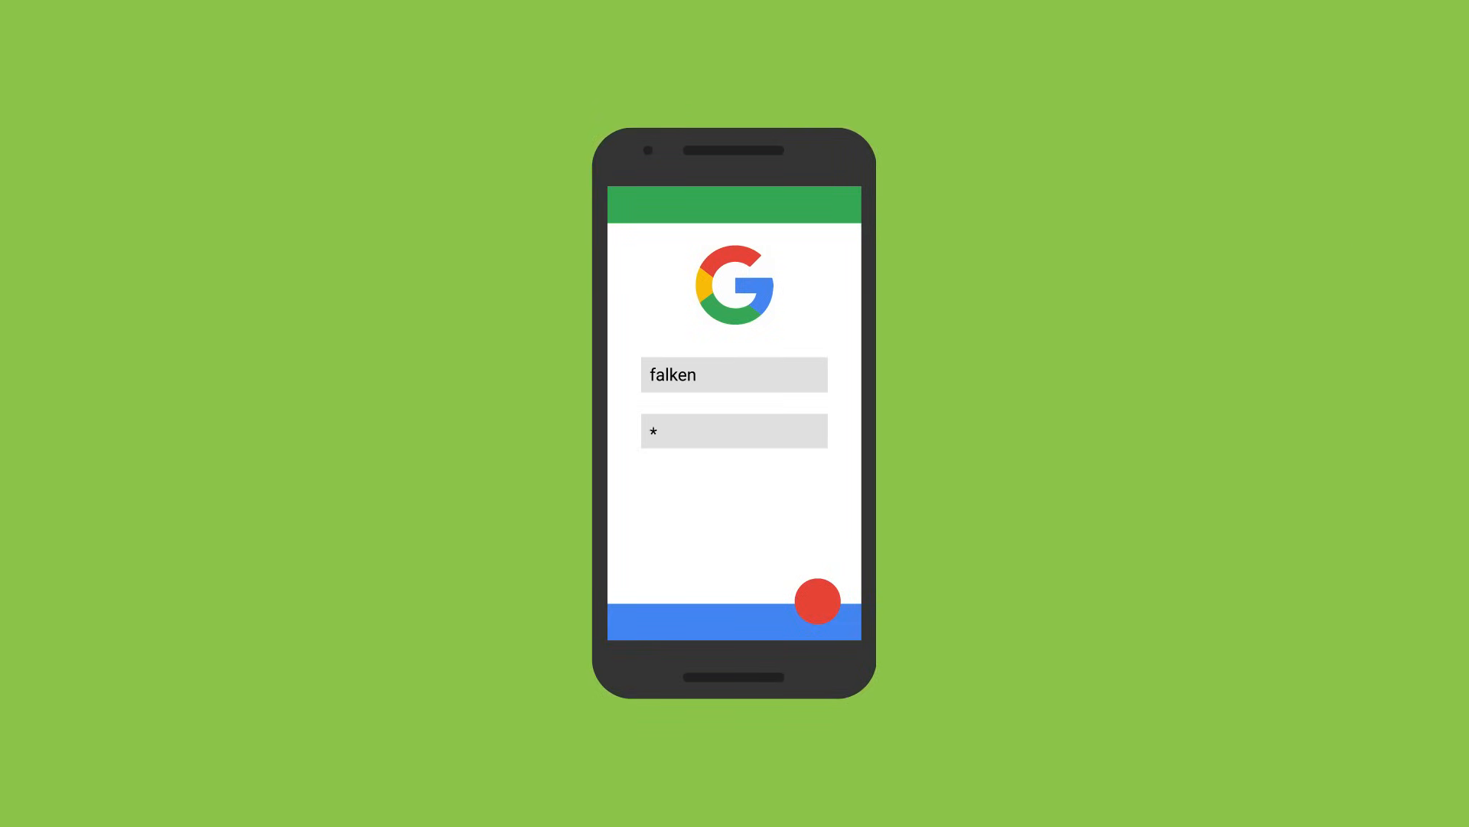
{"action": "type", "text": "*****"}
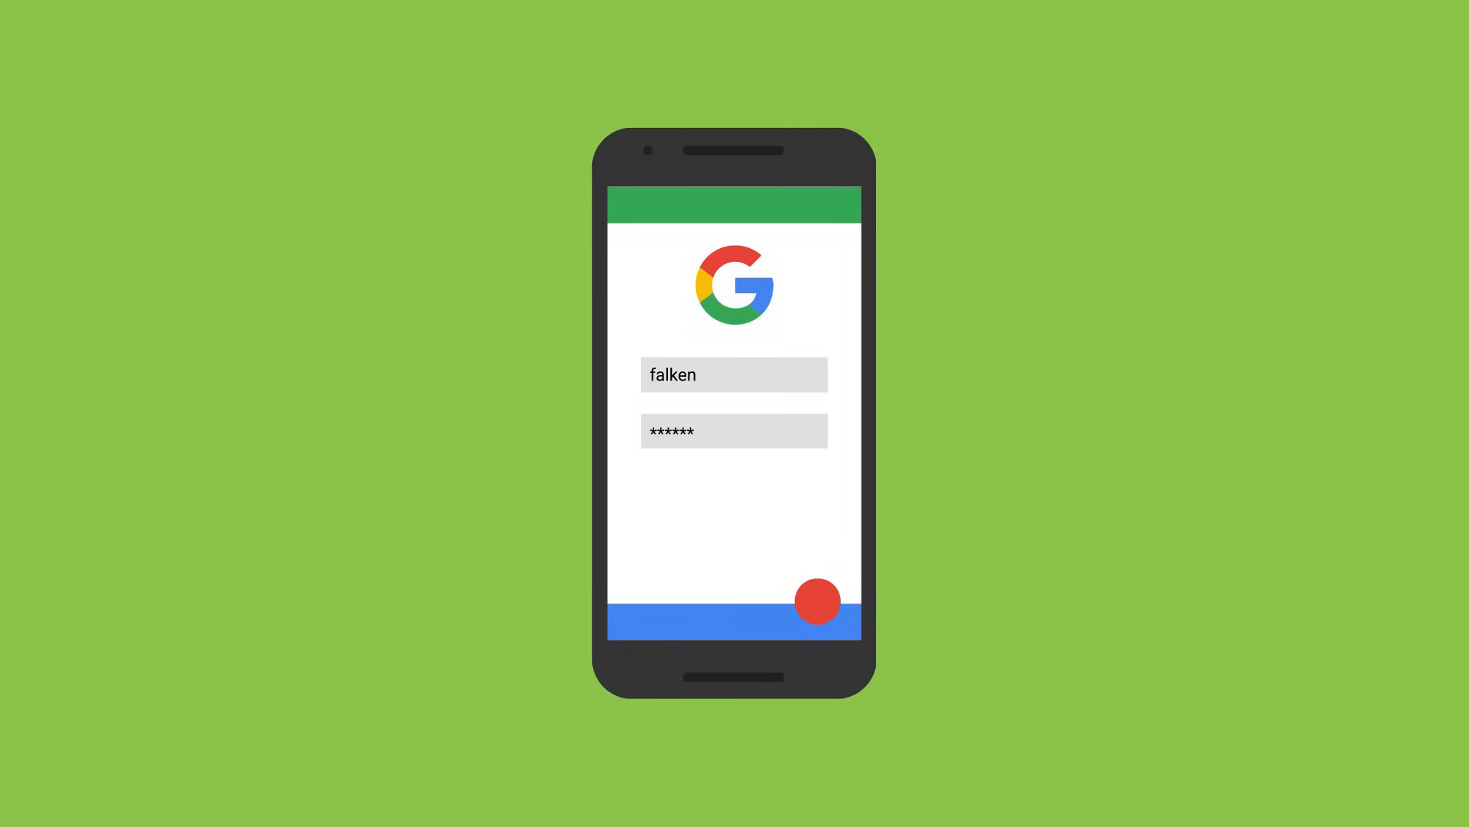
{"action": "left_click", "coordinate": [817, 601]}
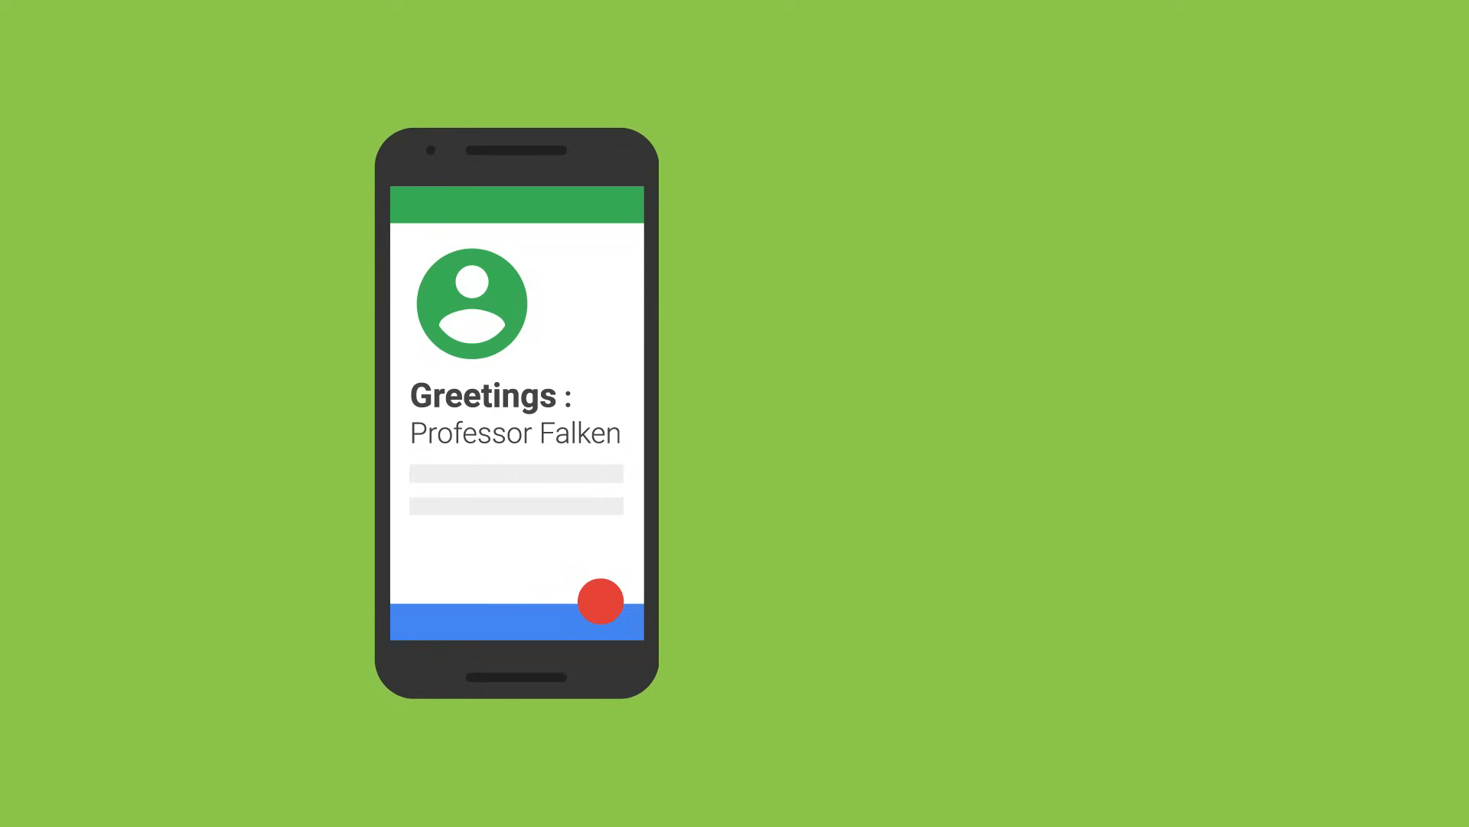